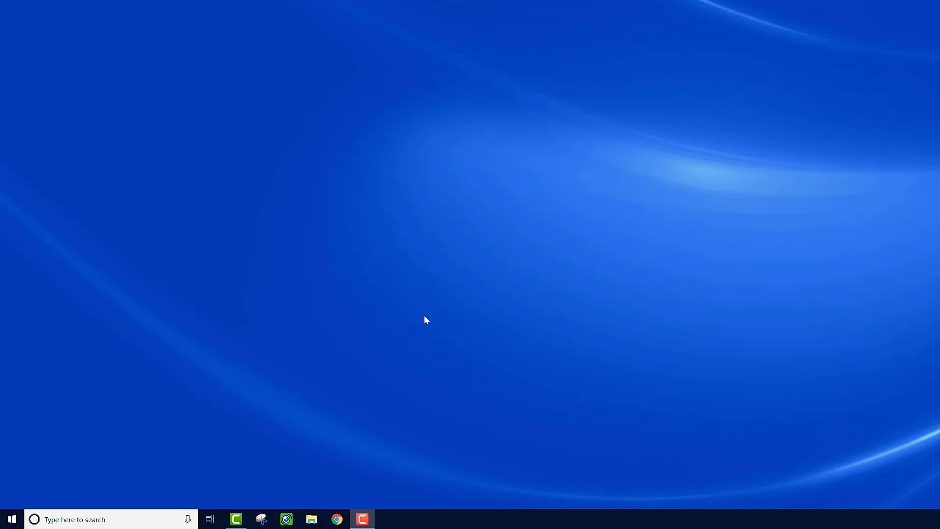
mouse_move(463, 302)
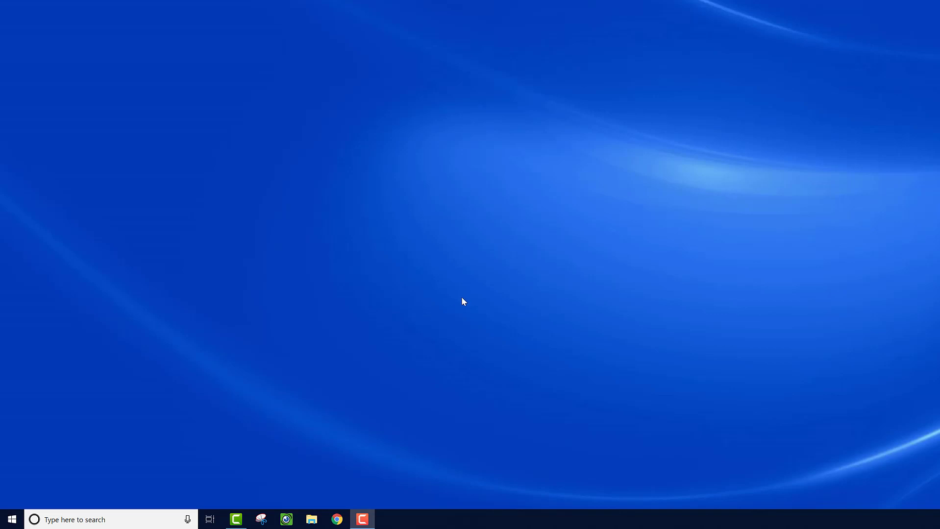
mouse_move(459, 278)
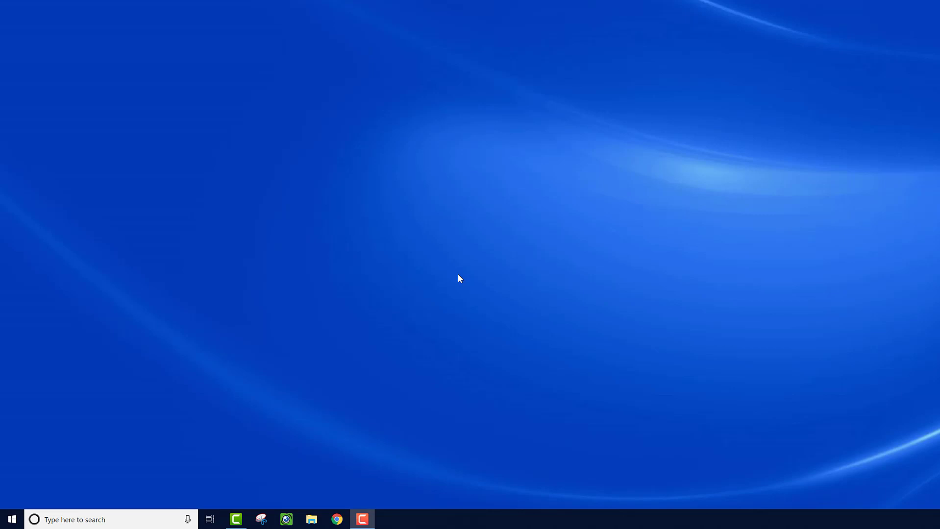
mouse_move(458, 278)
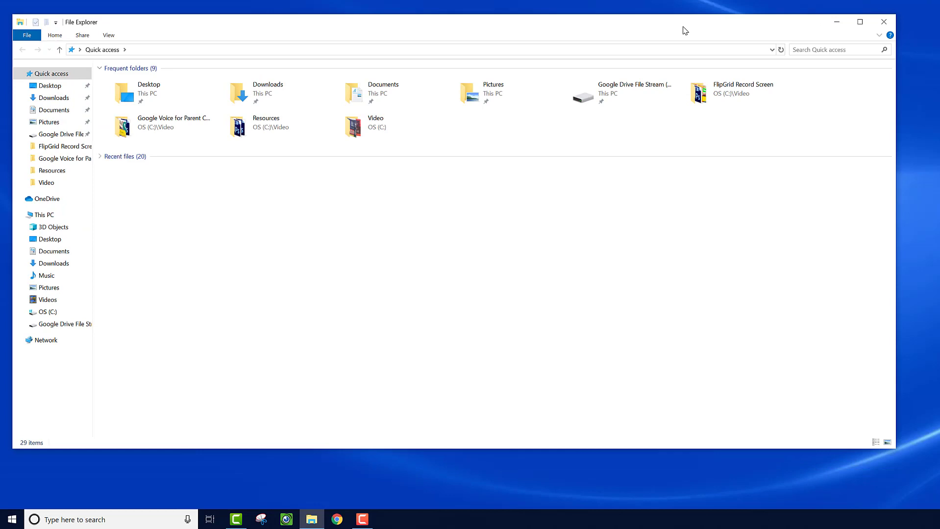
Navigate from OS (C:) through Users into the user's profile folder.
left_click(47, 311)
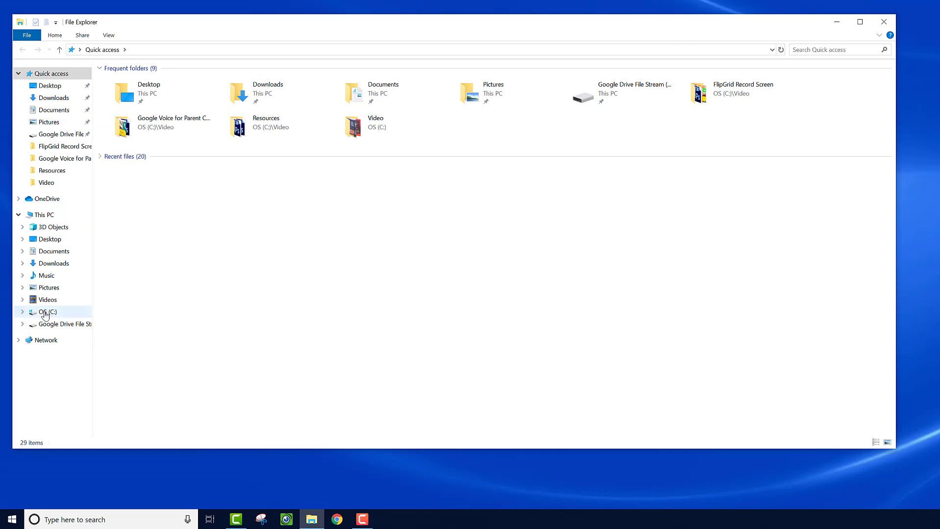
left_click(45, 312)
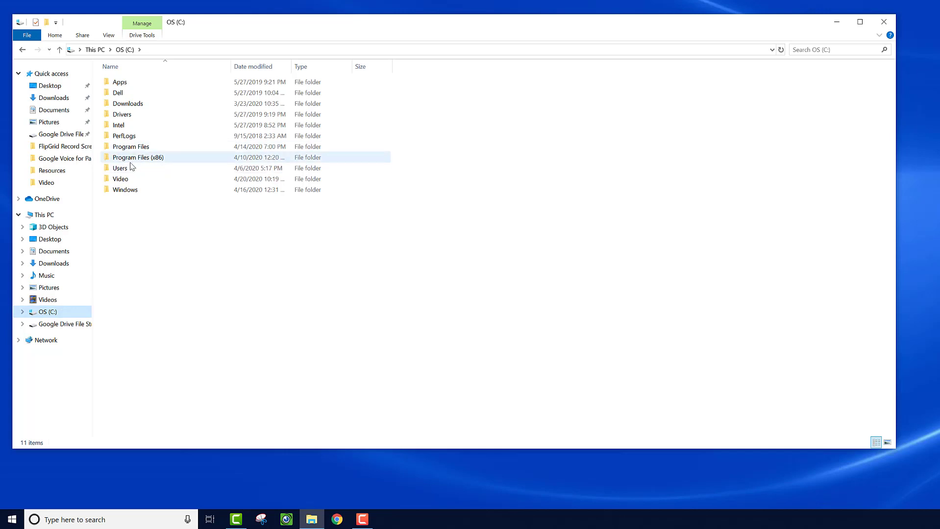
double_click(120, 169)
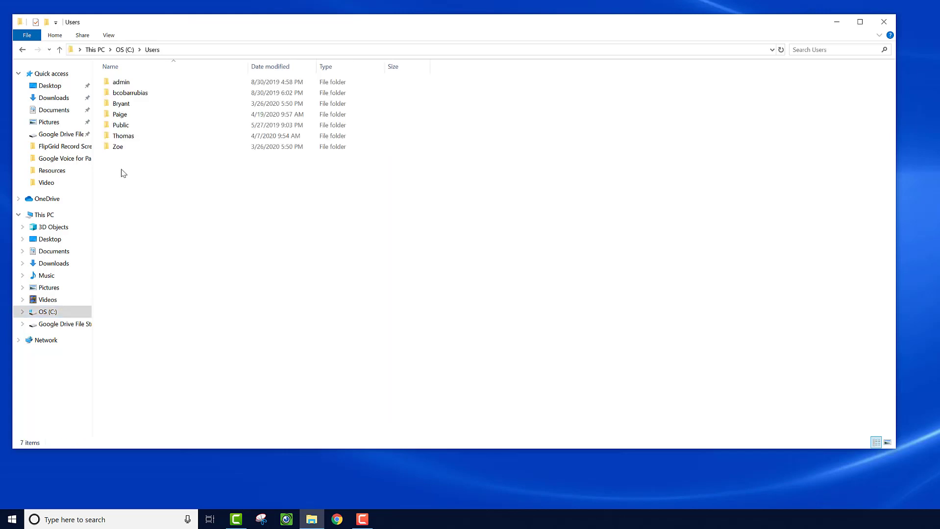
left_click(121, 103)
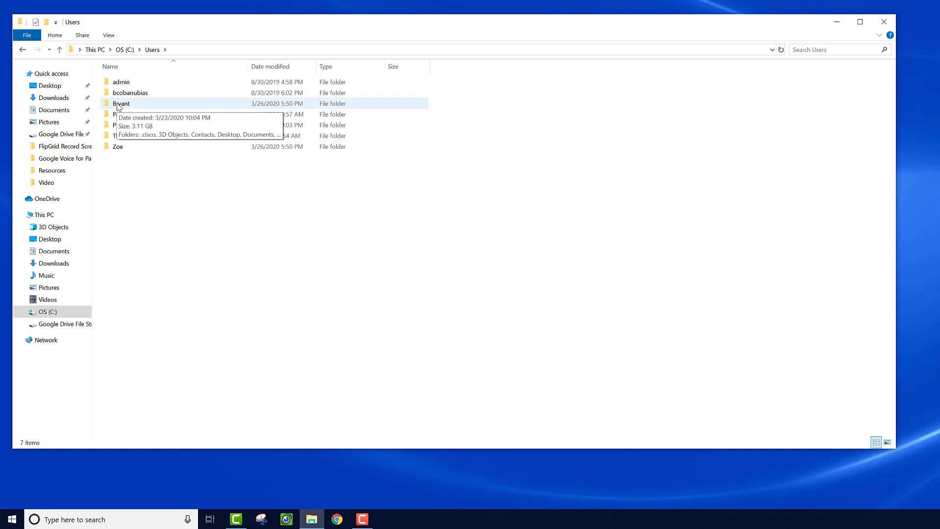
double_click(121, 103)
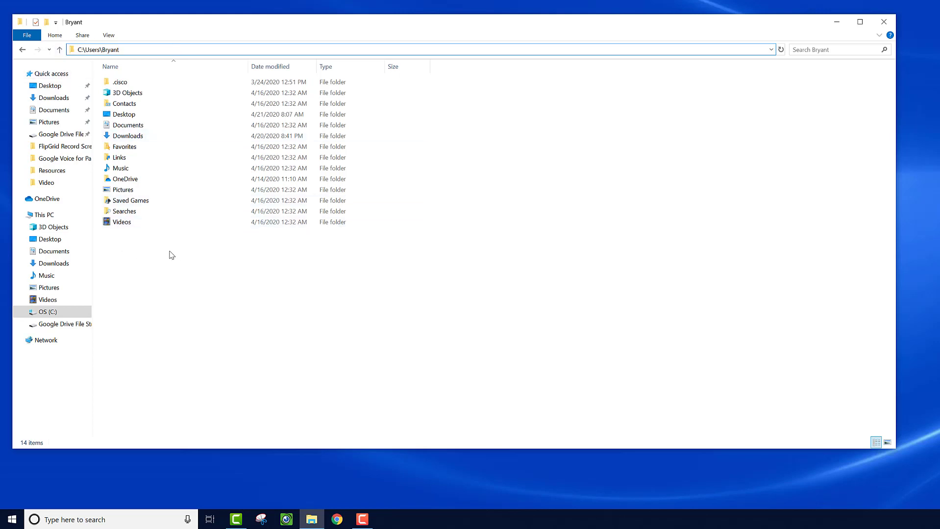
mouse_move(174, 293)
type("\\")
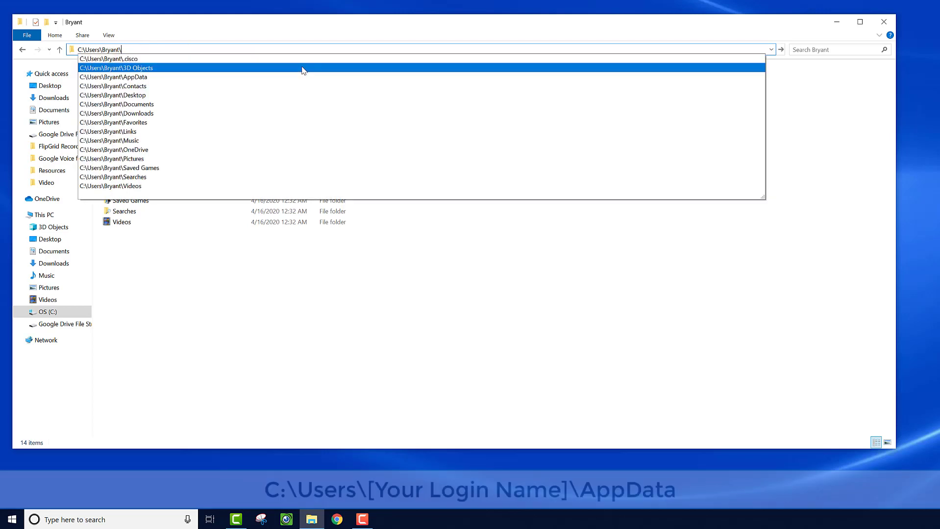
Append AppData to the profile path in the address bar to reach the hidden folder.
type("AppData >")
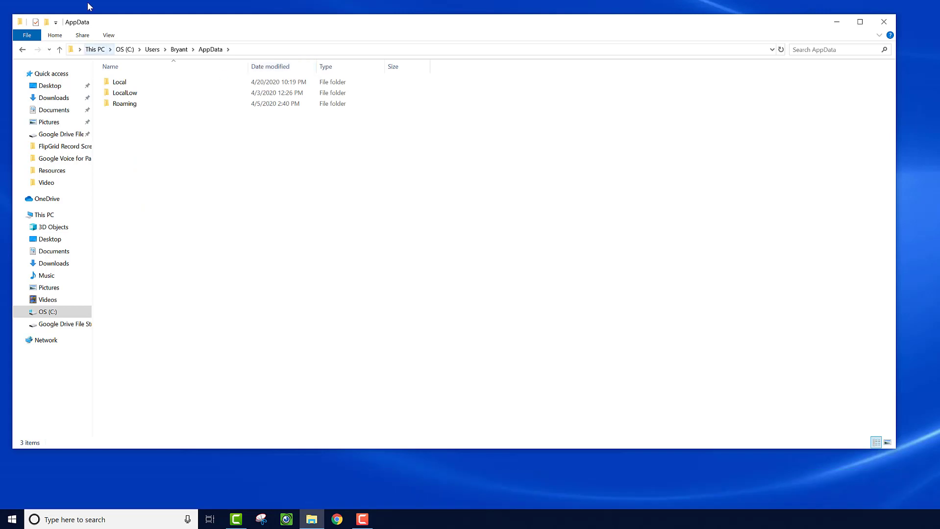
Drill down through Local and Google into the Chrome folder holding User Data.
double_click(118, 82)
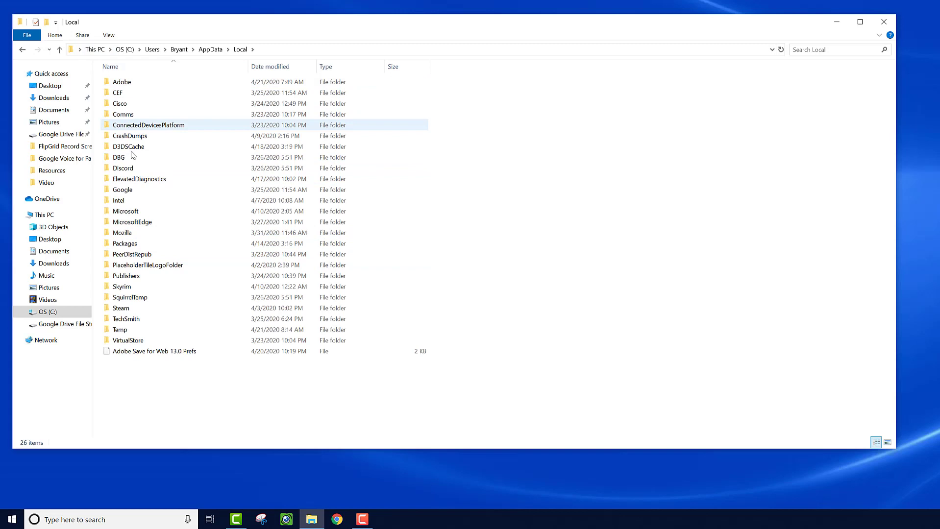
double_click(121, 189)
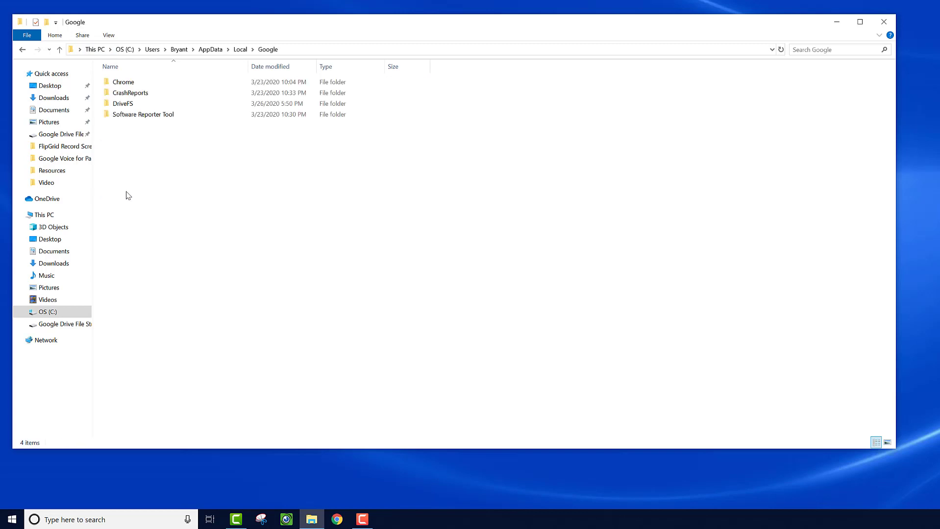
left_click(123, 81)
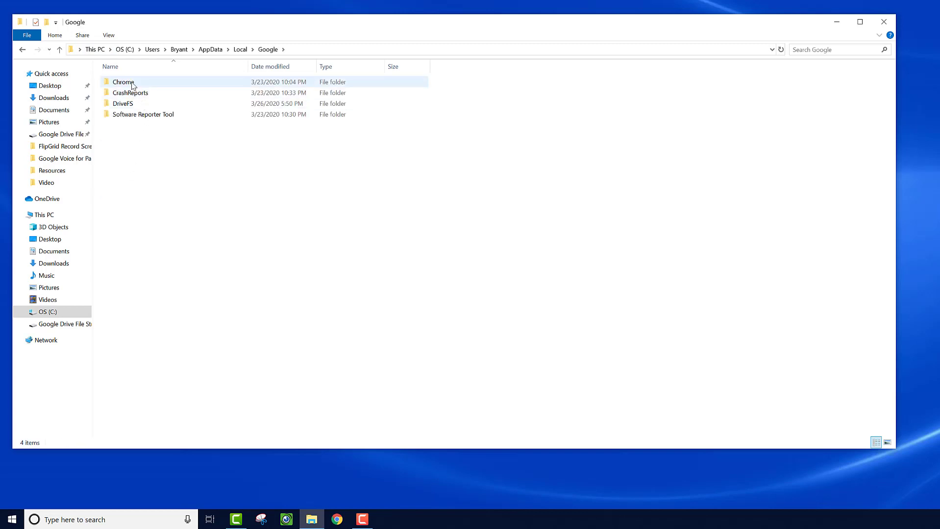
double_click(122, 81)
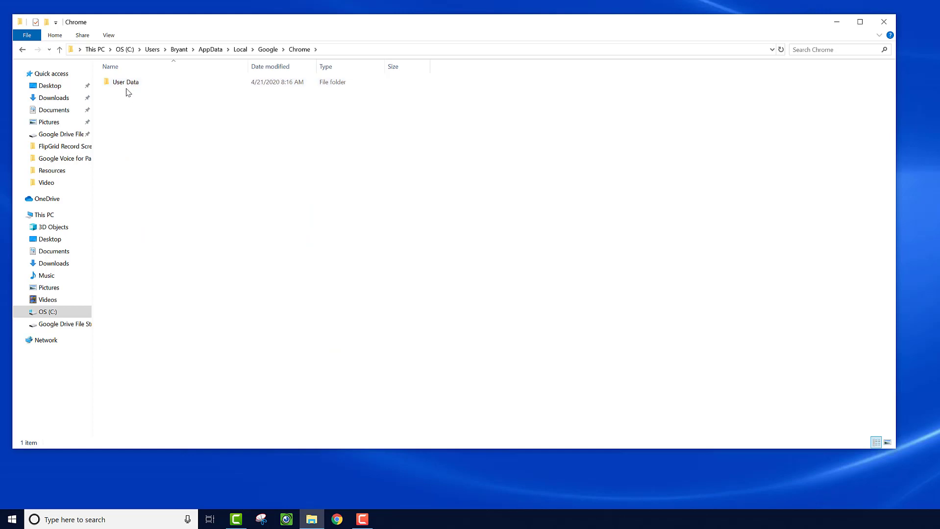
left_click(126, 83)
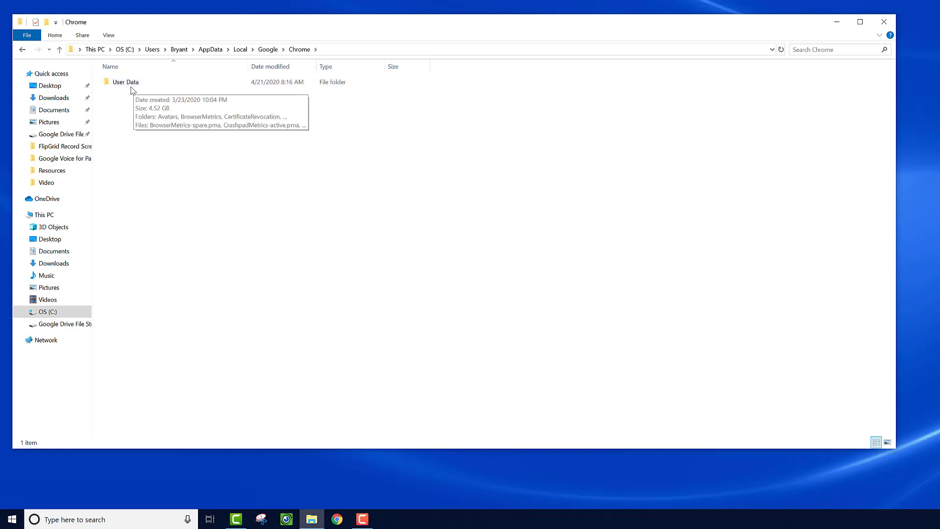
Rename User Data to User Data.bak, hitting a folder-in-use warning.
right_click(125, 81)
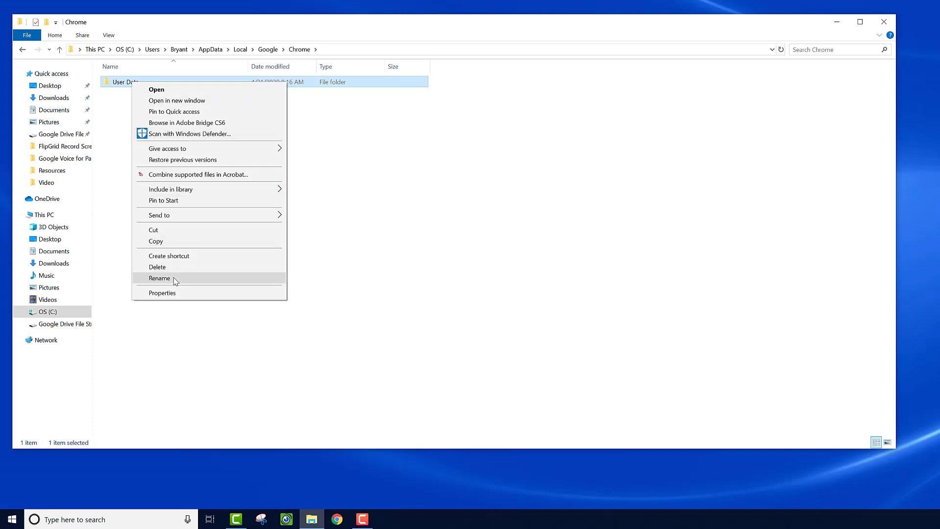
left_click(160, 278)
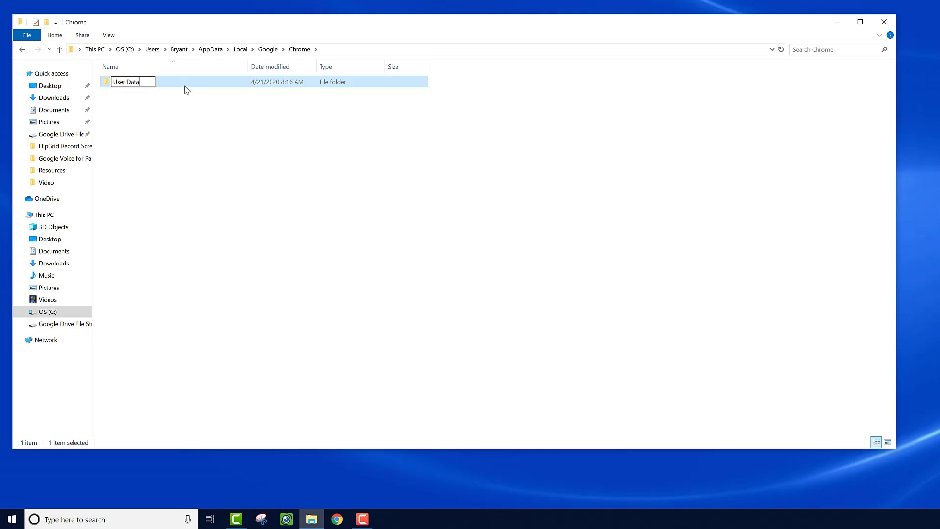
type(".bak")
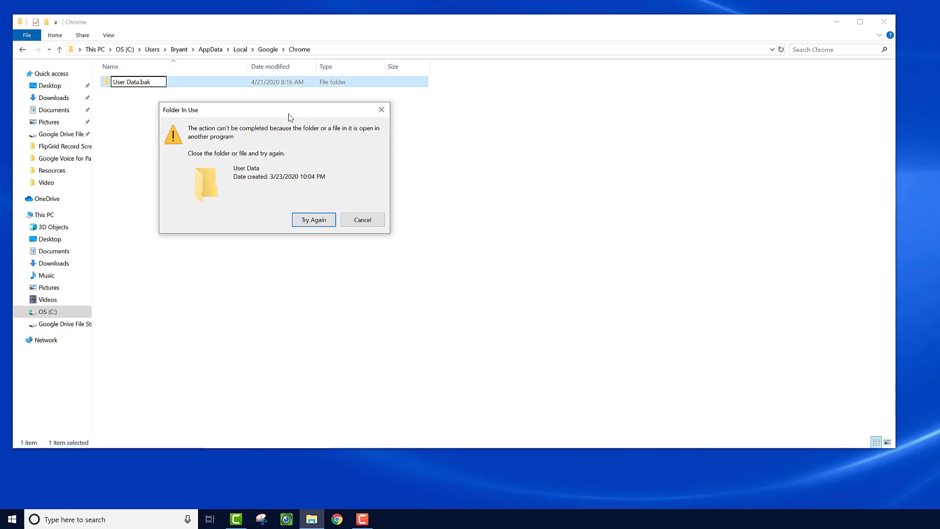
mouse_move(274, 132)
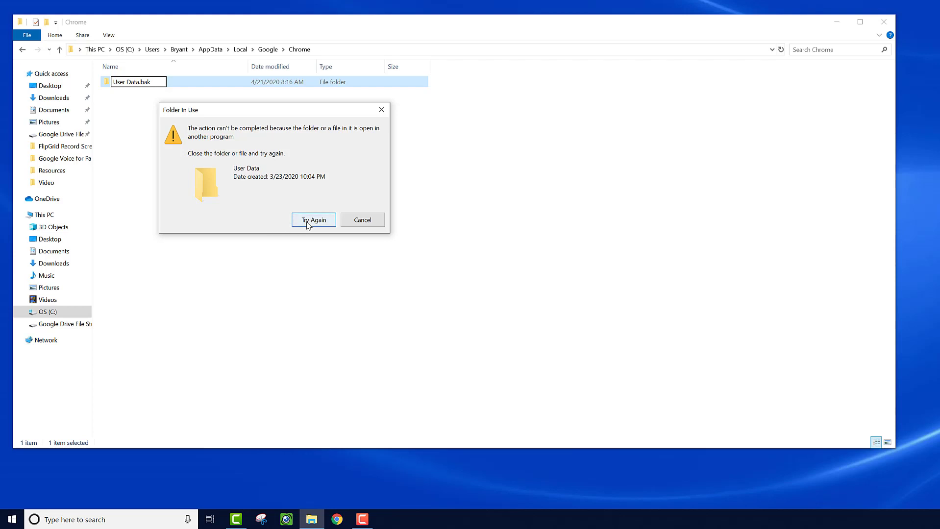
Retry the rename with Chrome closed so User Data becomes User Data.bak.
left_click(313, 220)
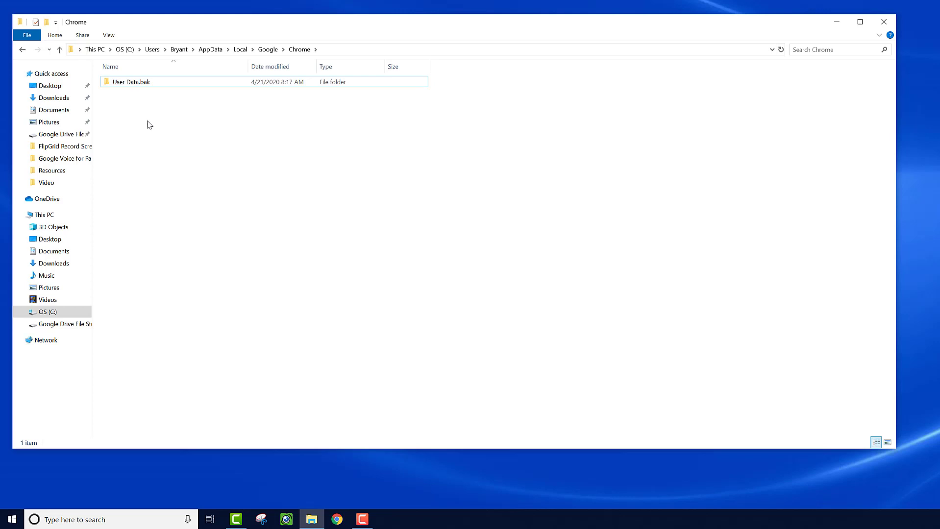
left_click(336, 519)
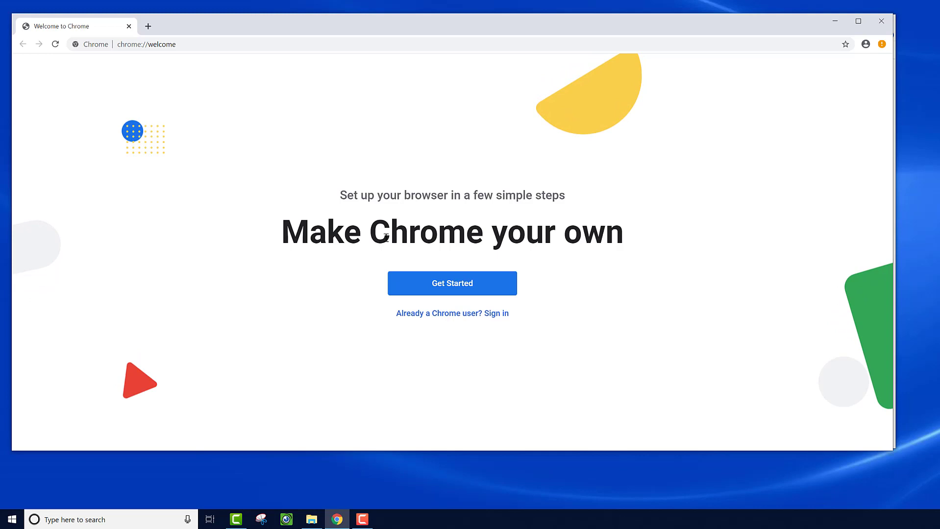
mouse_move(828, 136)
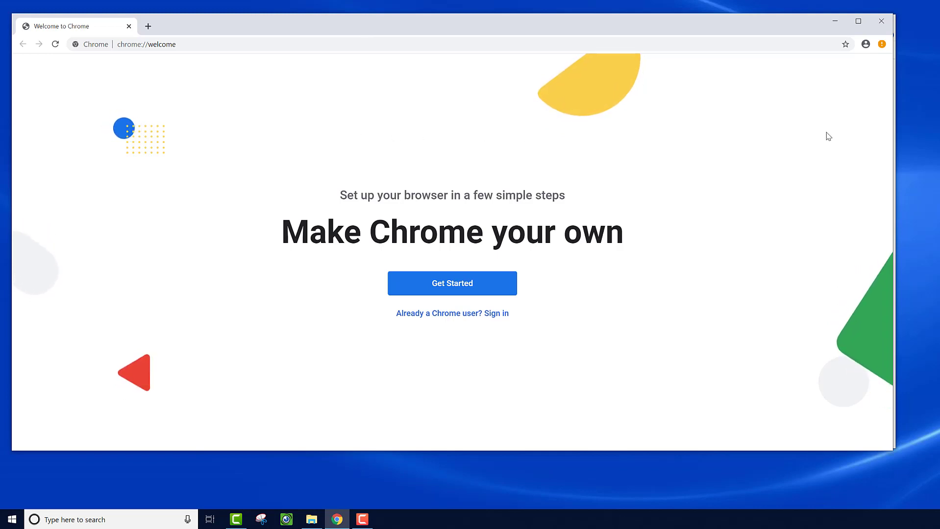
mouse_move(865, 44)
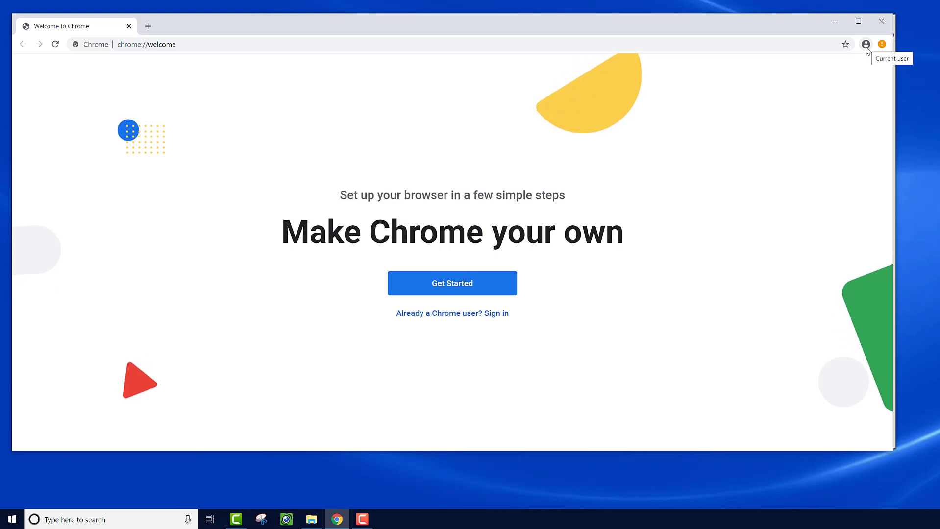
left_click(865, 44)
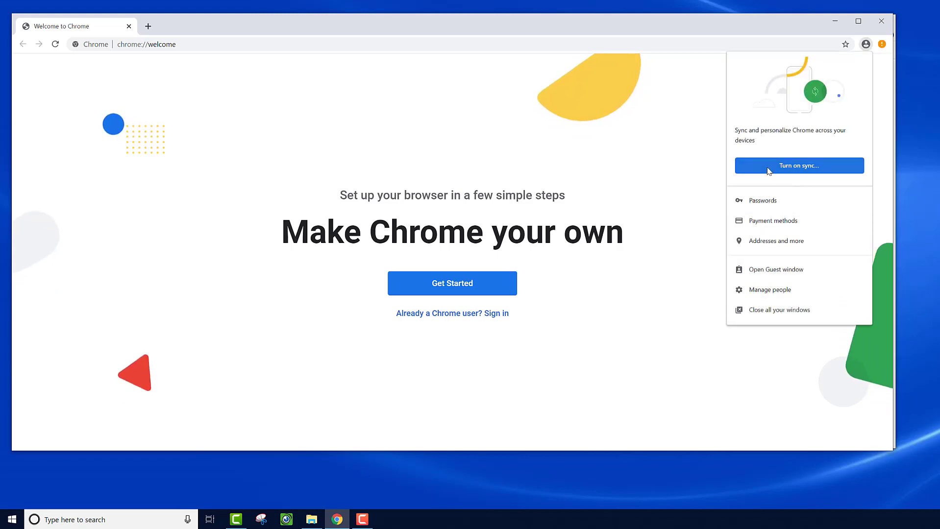
left_click(799, 166)
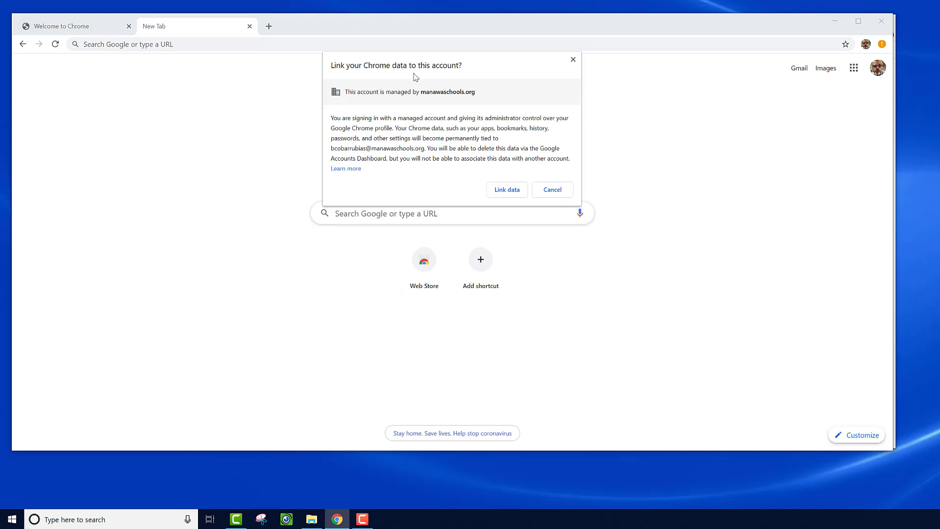
mouse_move(483, 200)
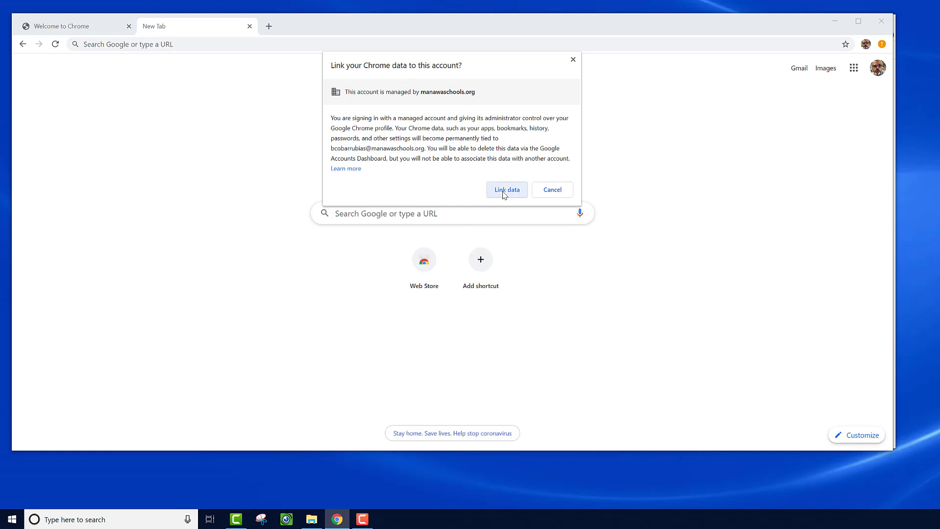
Link Chrome data to the managed account and confirm with Yes, I'm in.
left_click(506, 189)
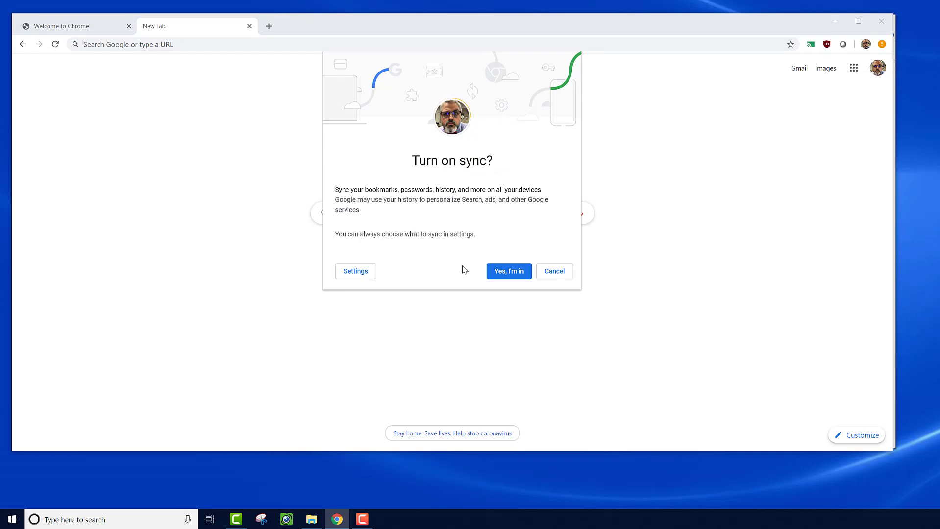
left_click(508, 271)
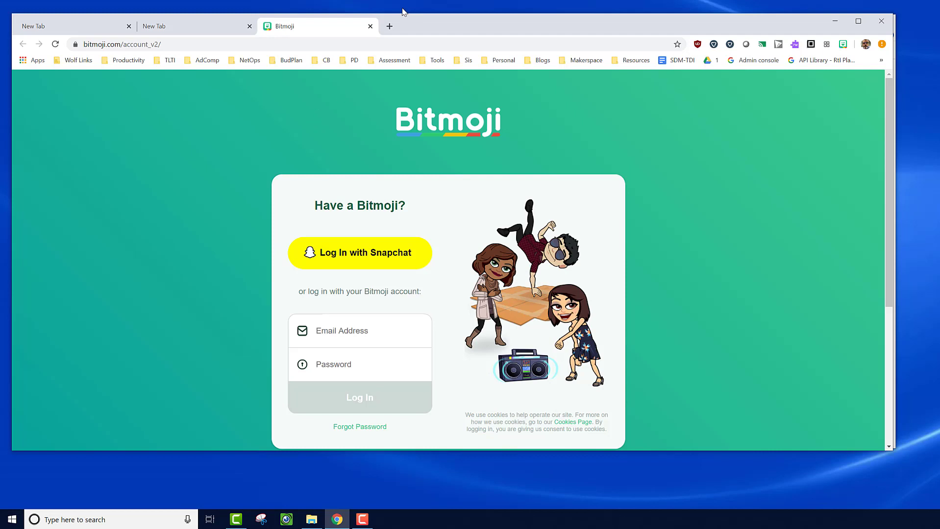
Close the restored Bitmoji tab, leaving the synced new tab page.
left_click(370, 25)
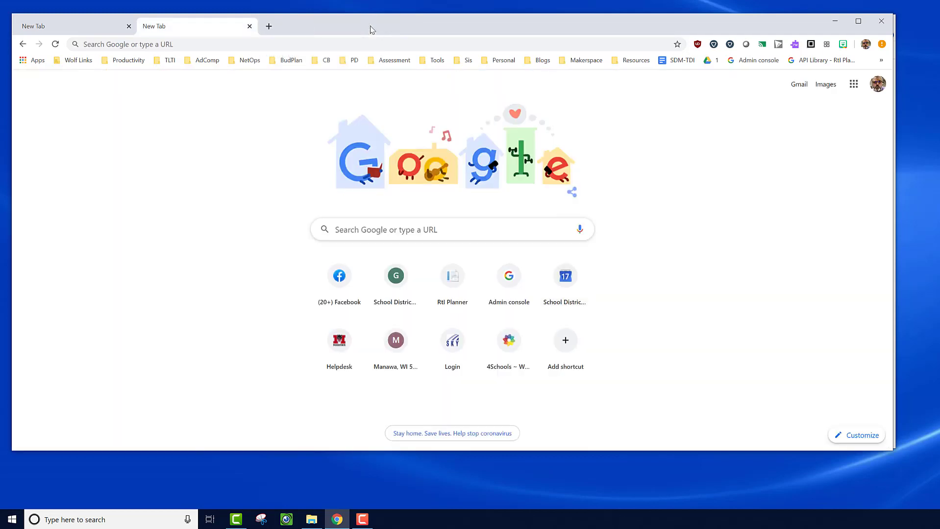